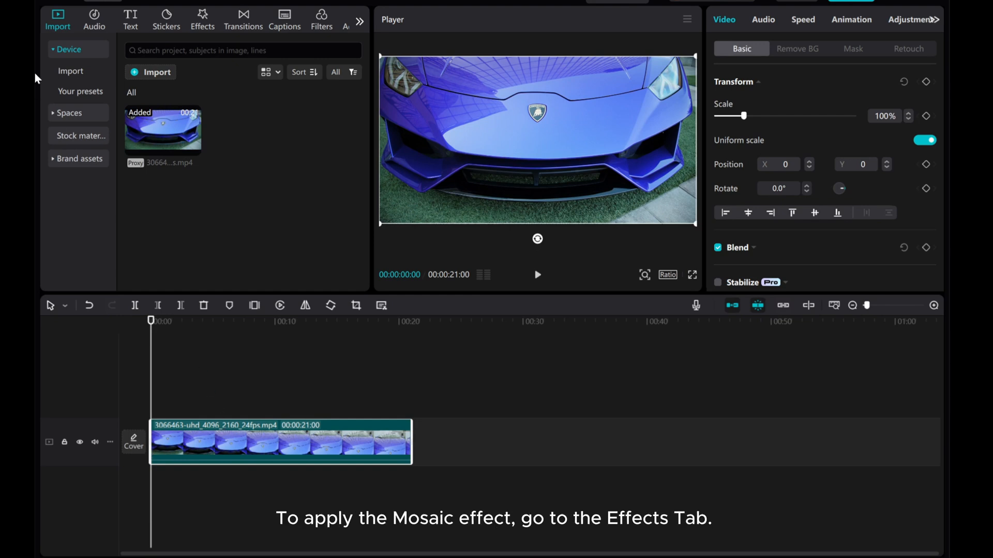
Search the Effects library for 'Mosaic'
click(202, 19)
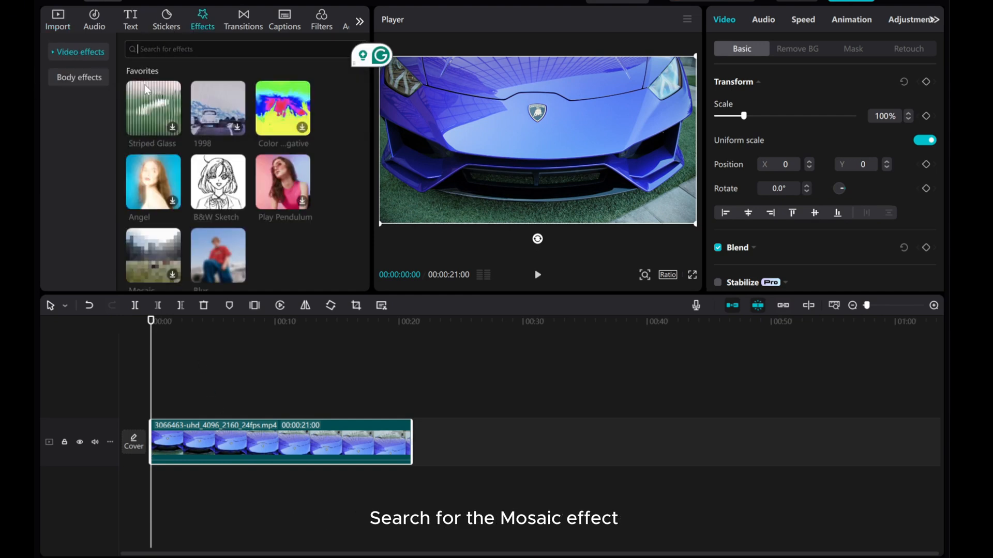
text(Mosaic)
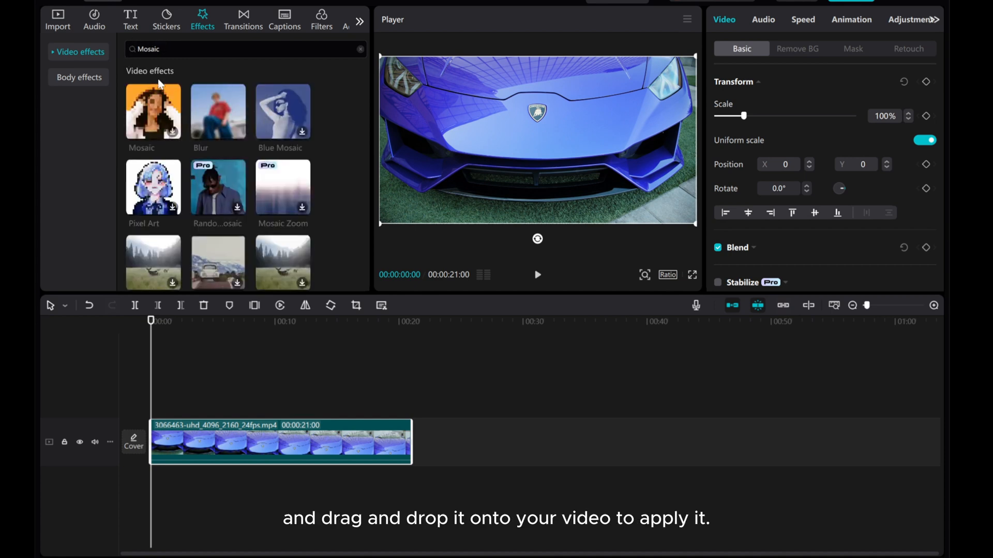
mouse_move(116, 150)
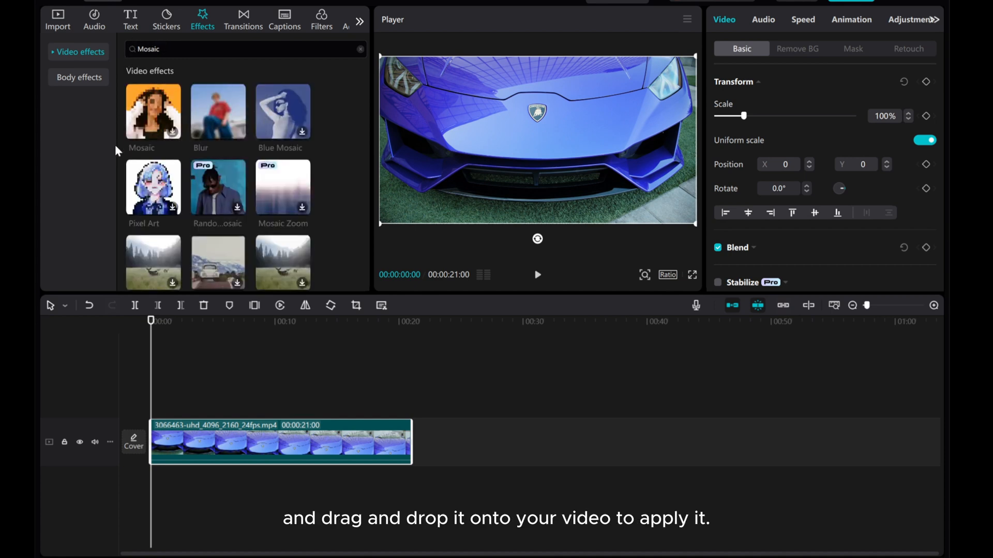
mouse_move(213, 357)
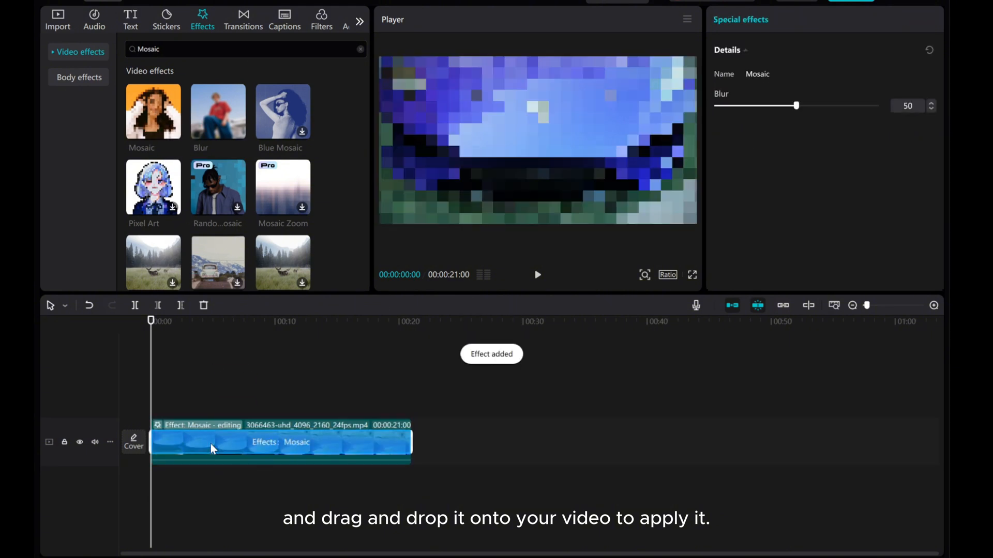
mouse_move(629, 8)
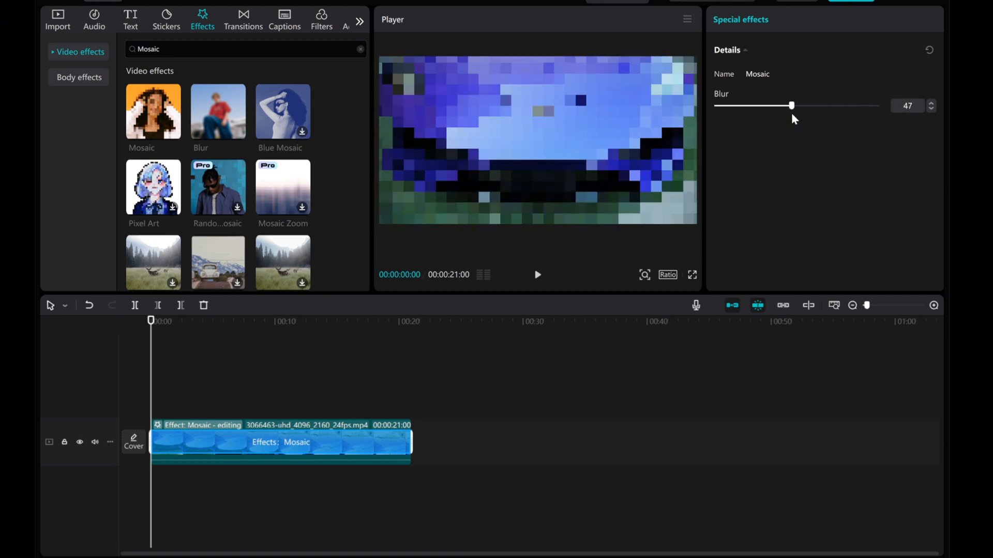
Open the Mosaic effect's details to lower its blur strength
click(58, 19)
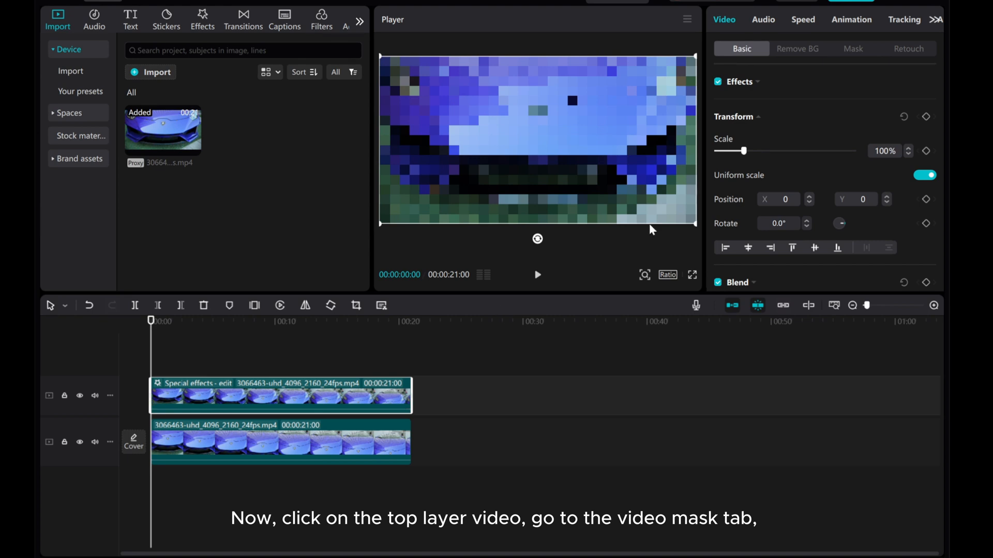
Apply a Rectangle mask to the top pixelated clip, after trying circle and heart shapes
click(852, 49)
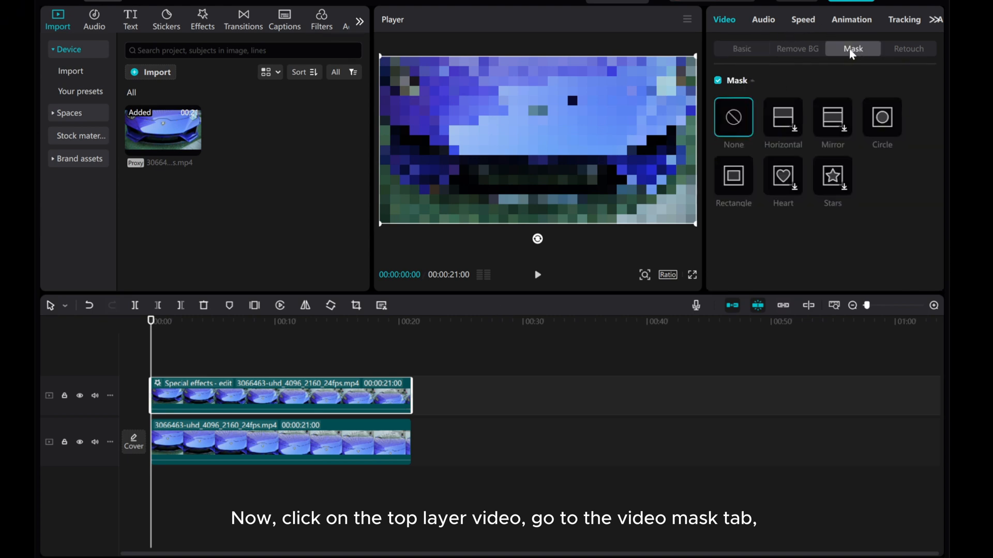
click(880, 118)
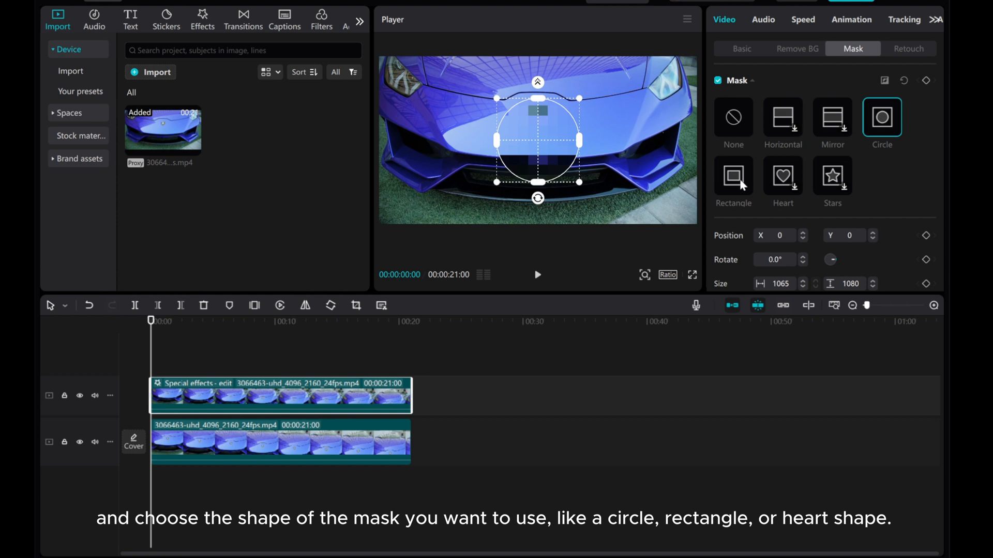
click(733, 176)
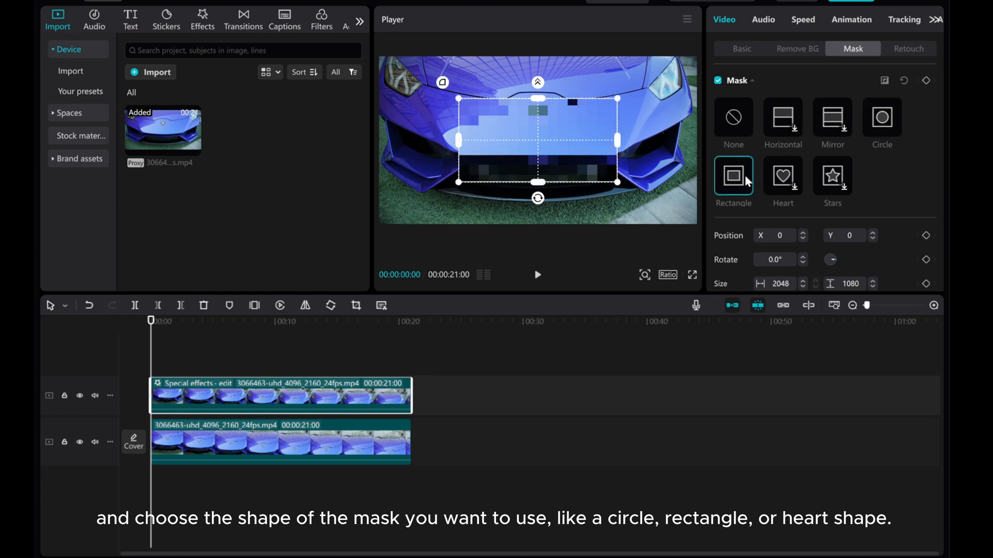
click(783, 176)
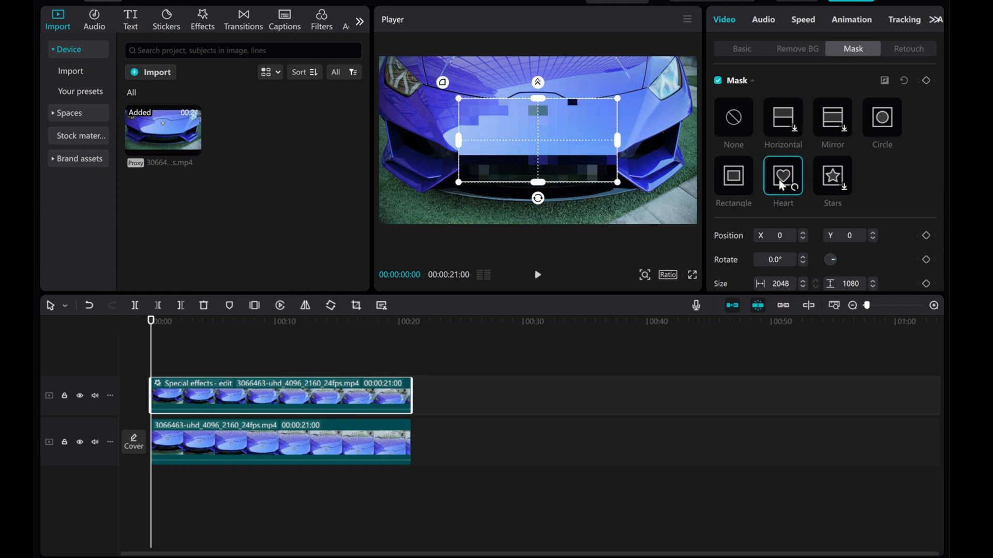
click(733, 176)
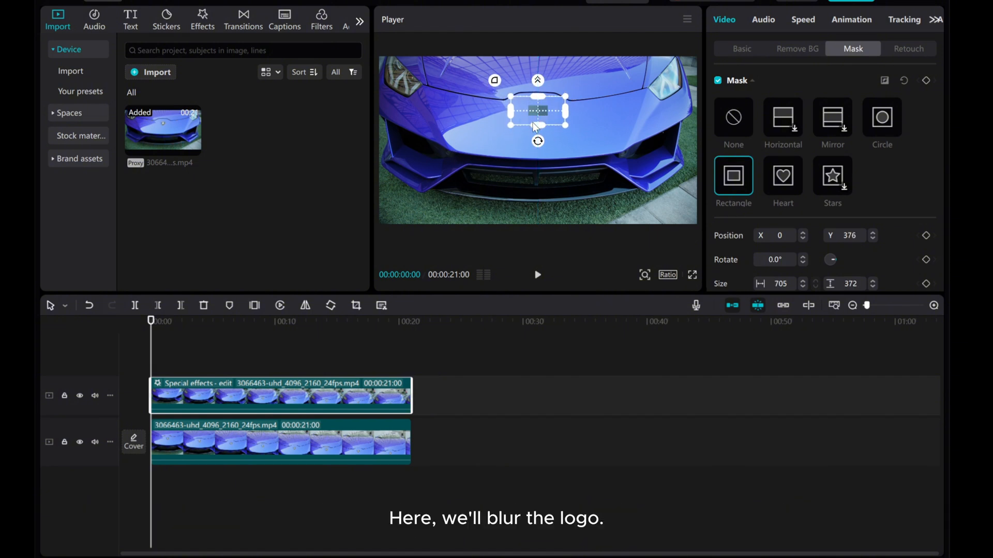
mouse_move(259, 359)
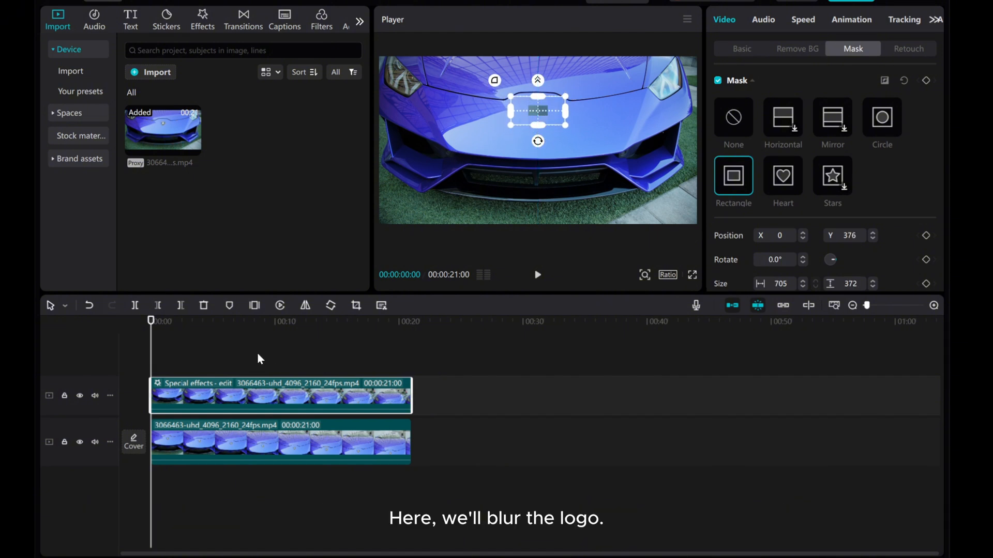
mouse_move(193, 389)
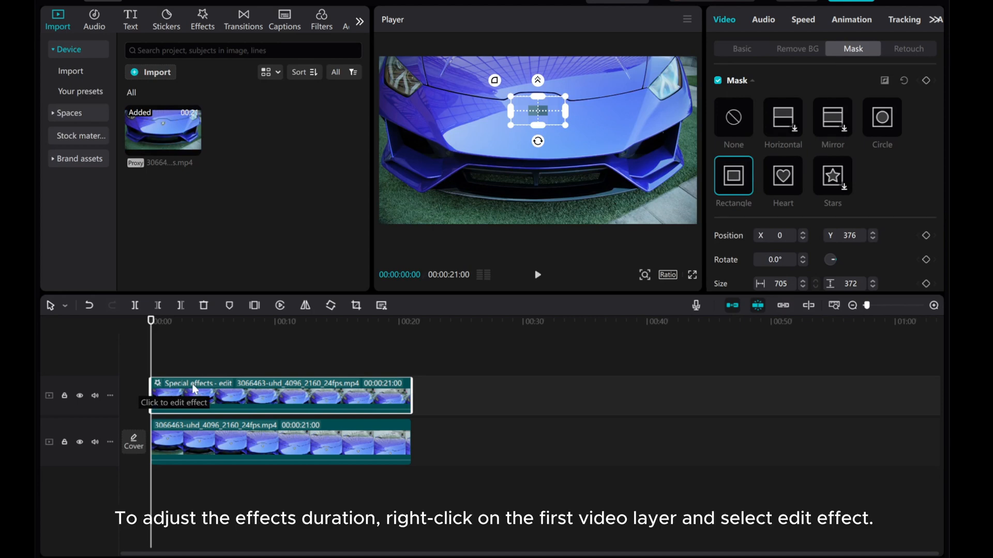
mouse_move(219, 397)
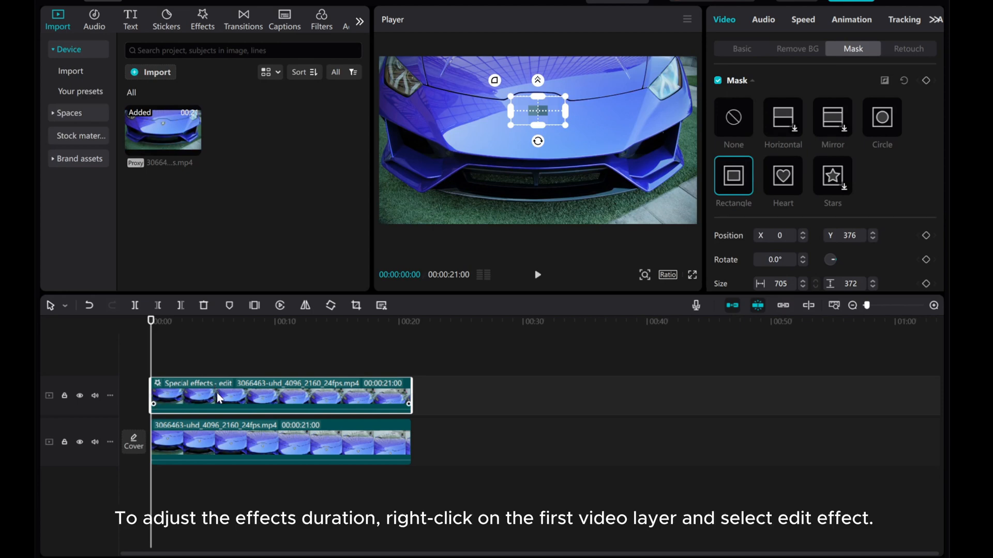
Open Edit effects for the top clip to show Mosaic blur at 40
right_click(218, 396)
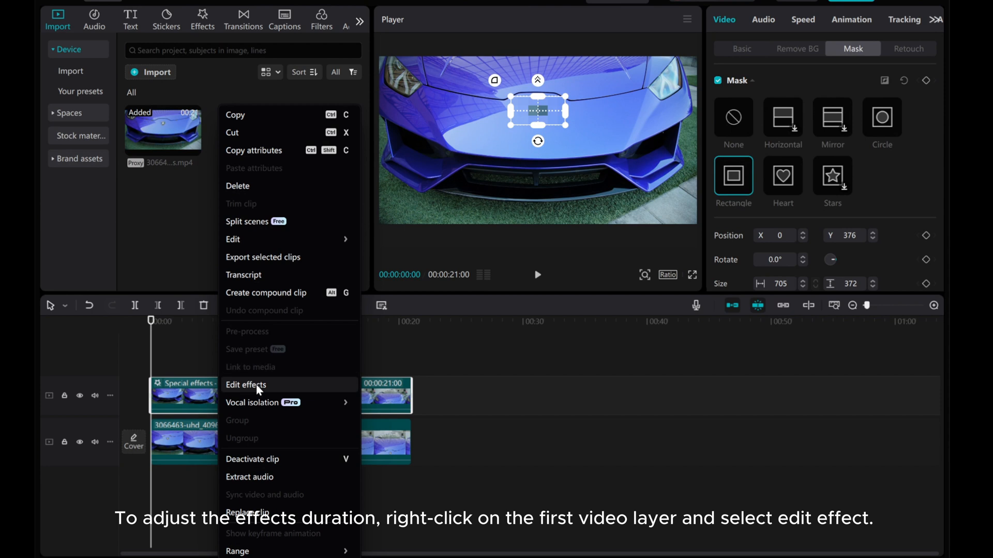
click(246, 385)
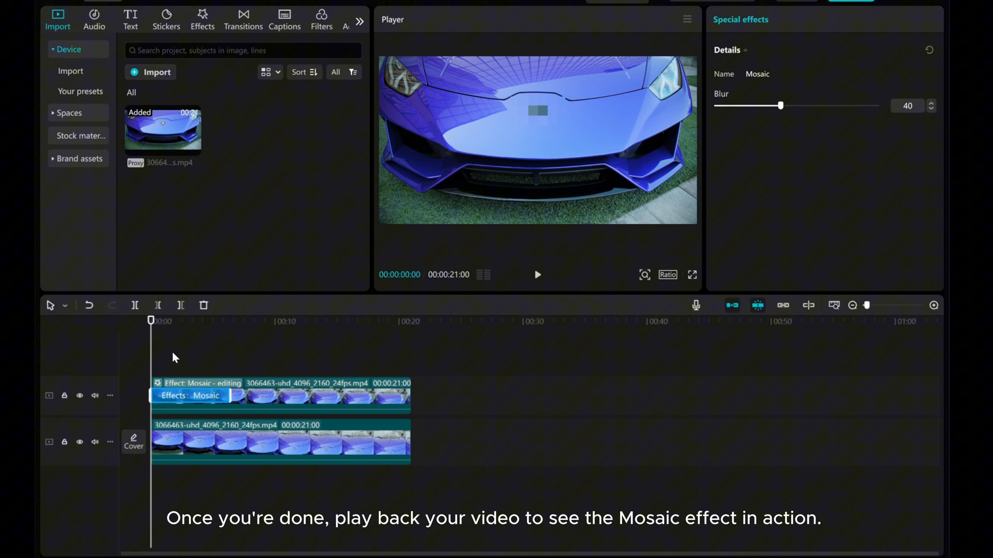
mouse_move(240, 385)
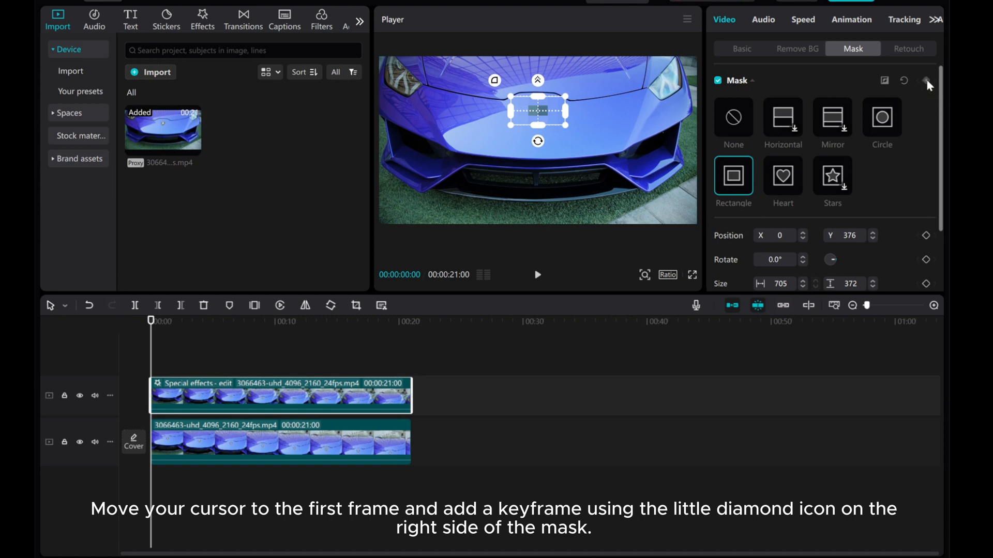
Add a mask keyframe at the first frame for the logo rectangle
click(926, 81)
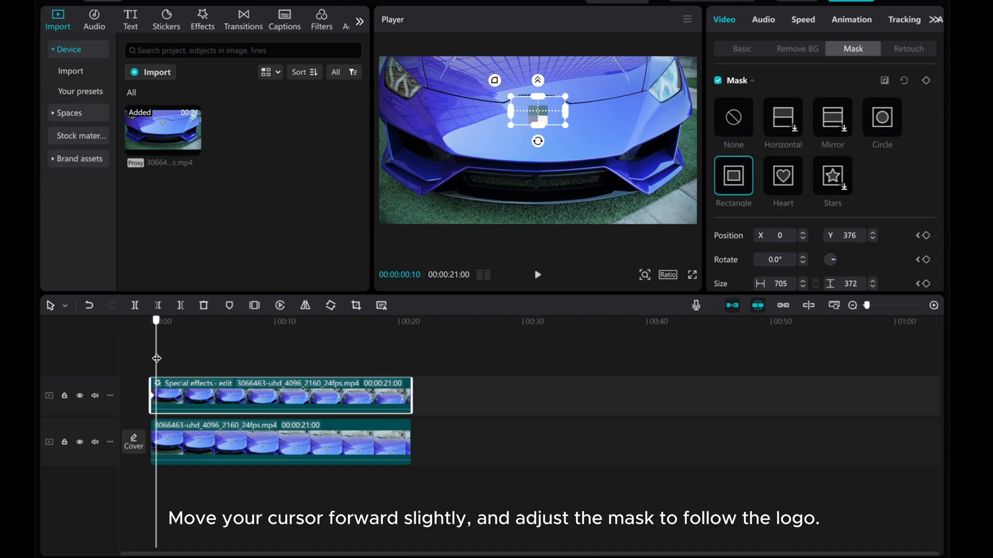